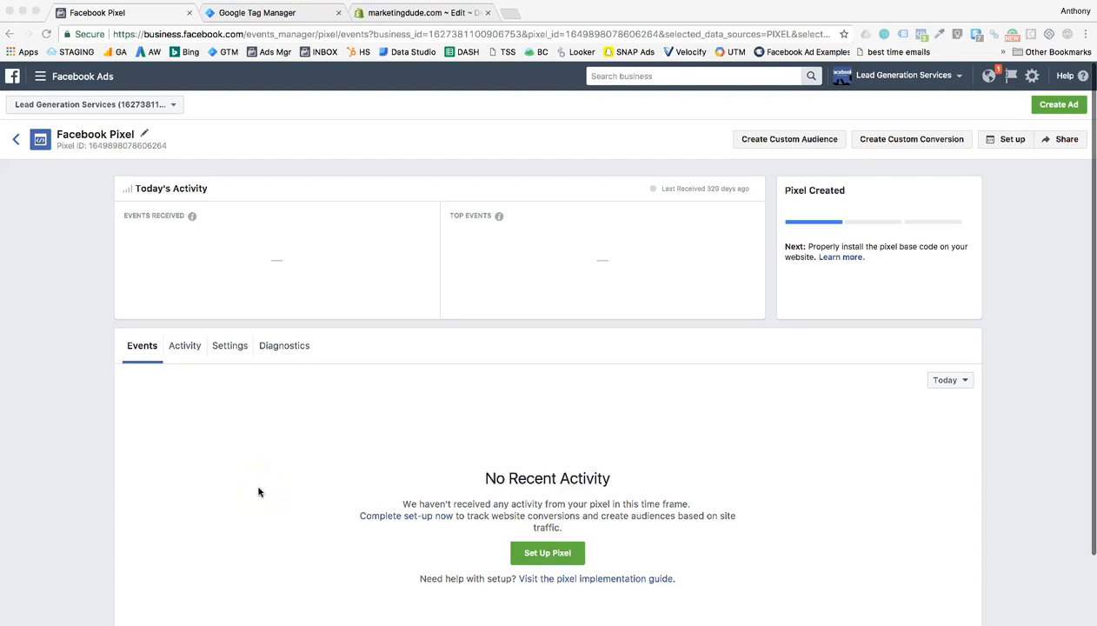
mouse_move(334, 436)
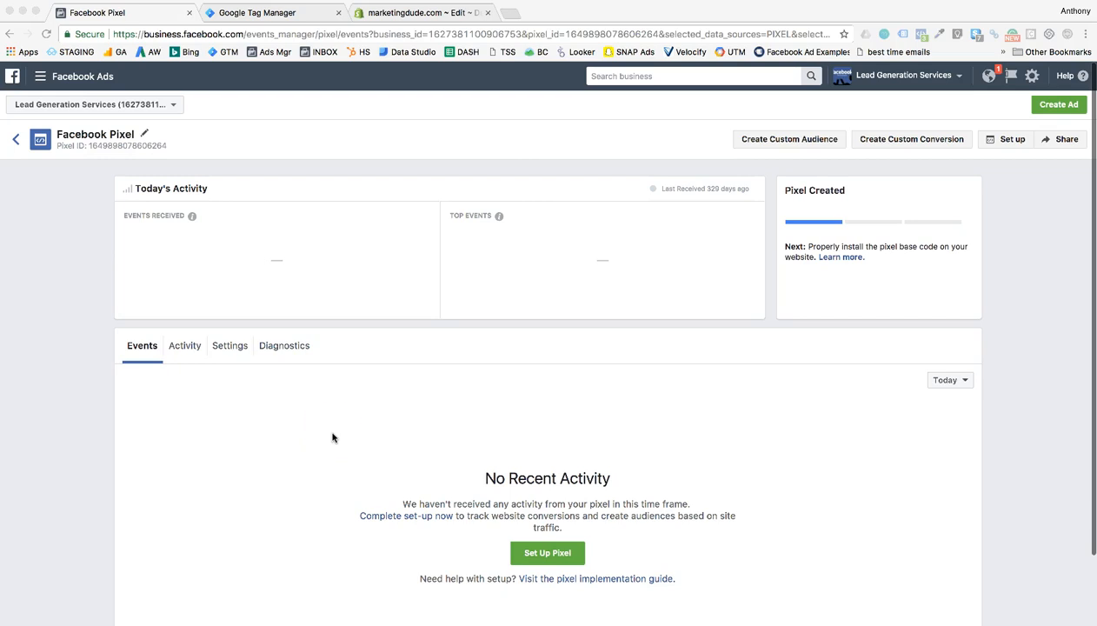
- Switch to the Google Tag Manager tab showing the test.com workspace overview
click(277, 12)
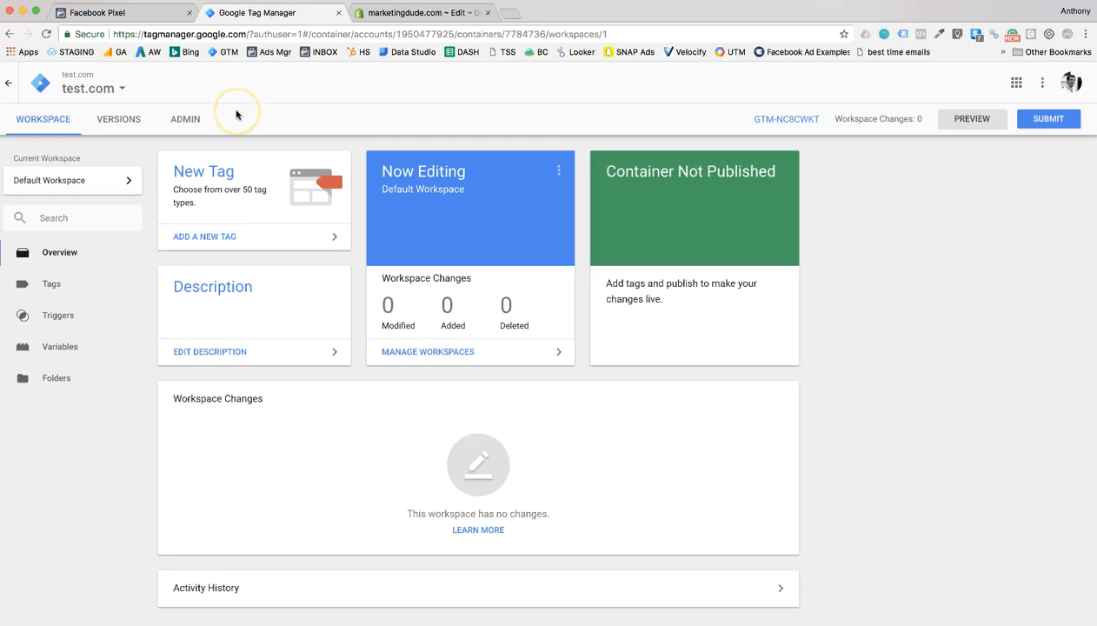
mouse_move(236, 115)
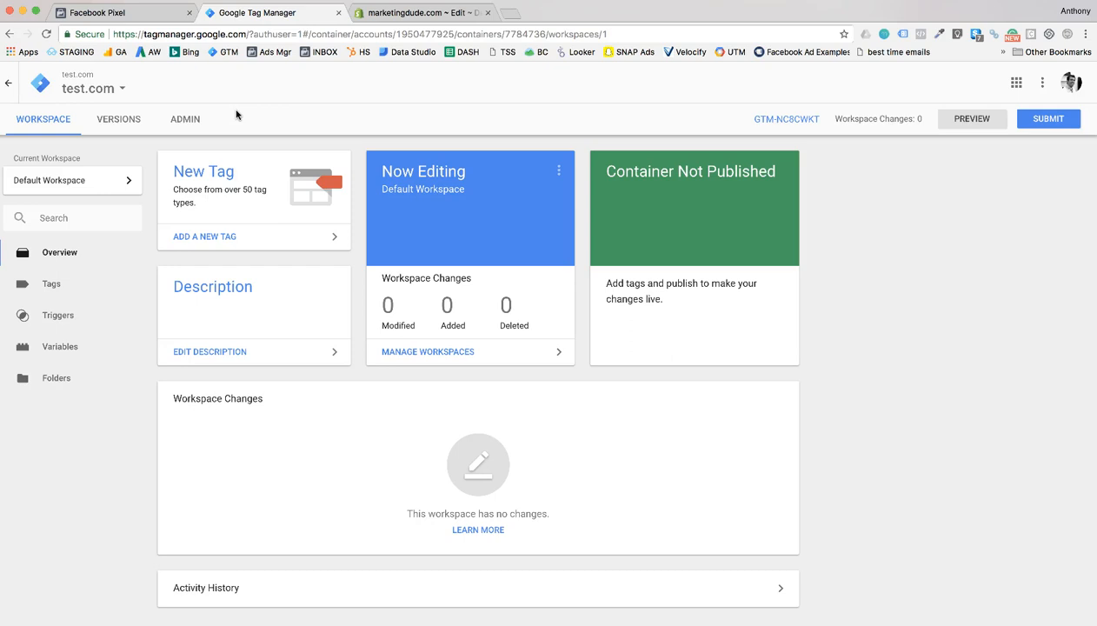
mouse_move(229, 104)
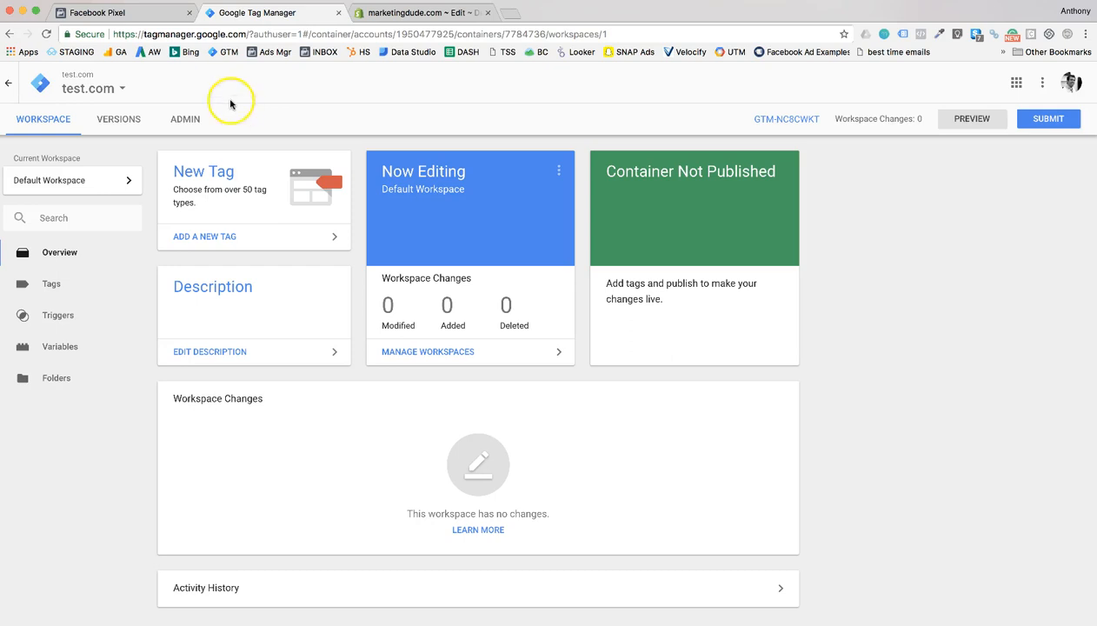
- Return to the Facebook Pixel tab showing the pixel overview
click(115, 14)
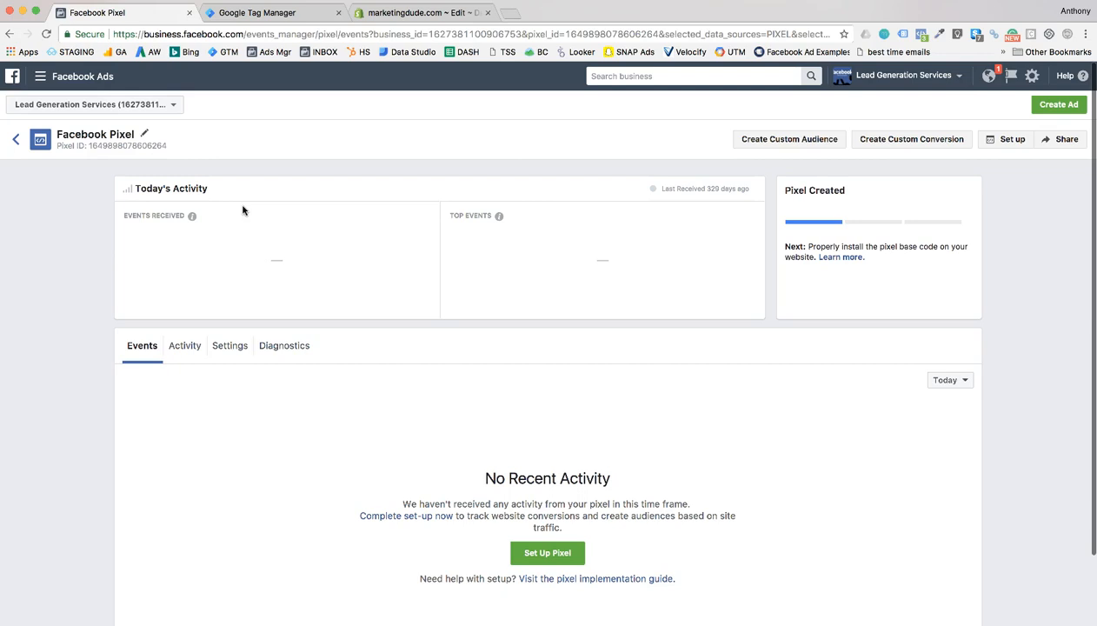
mouse_move(796, 334)
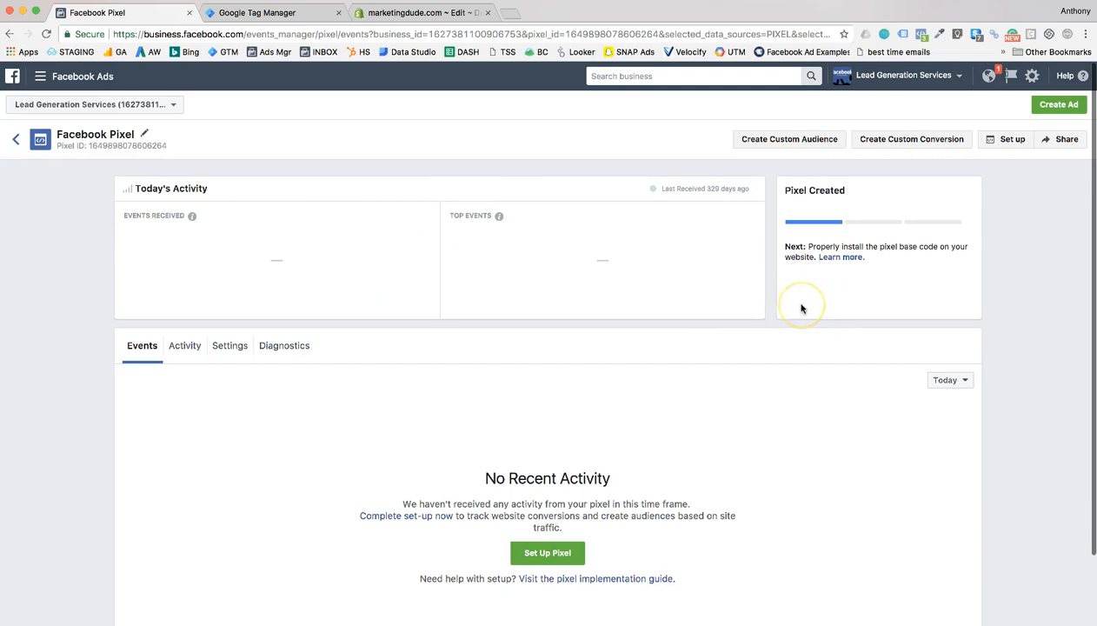
mouse_move(268, 165)
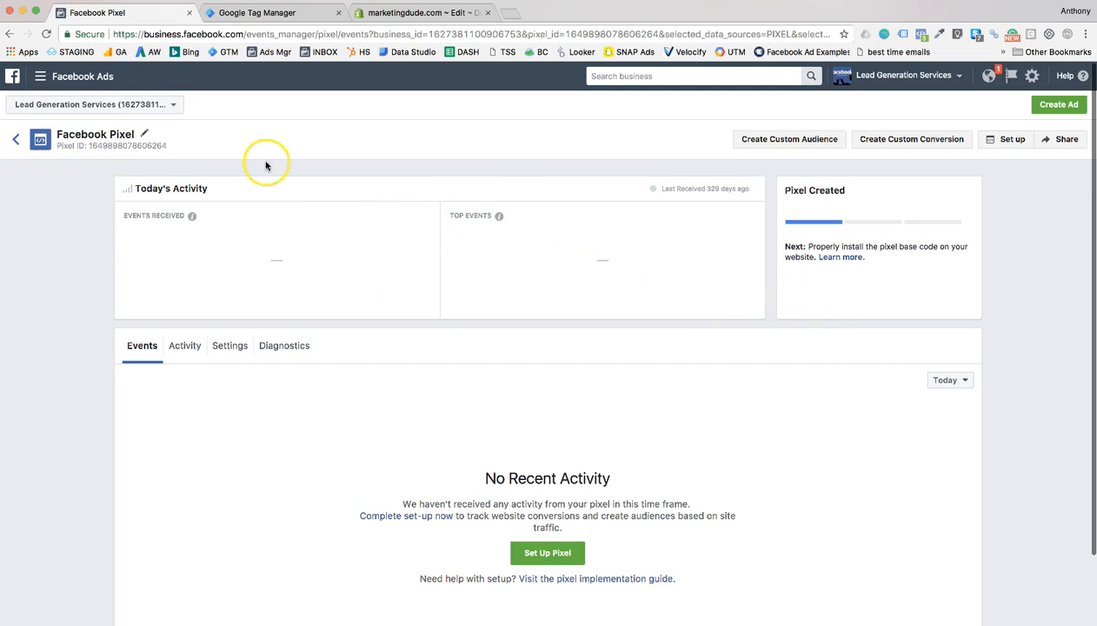
mouse_move(362, 302)
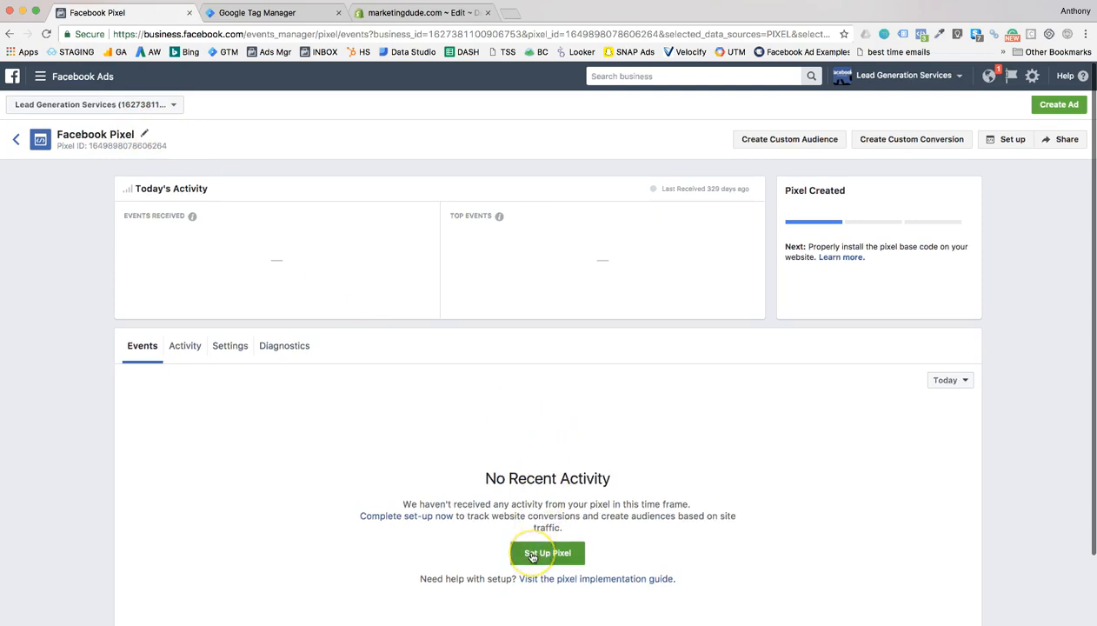
- Start pixel setup via Manually Install the Code Yourself and select the whole base code in step 2
click(547, 553)
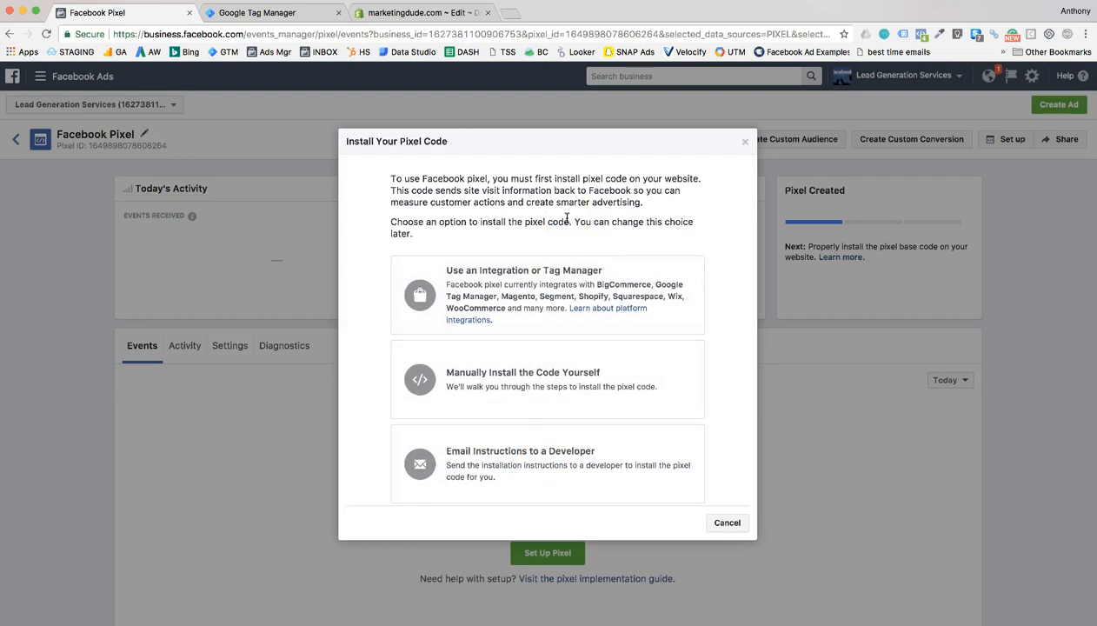
mouse_move(535, 309)
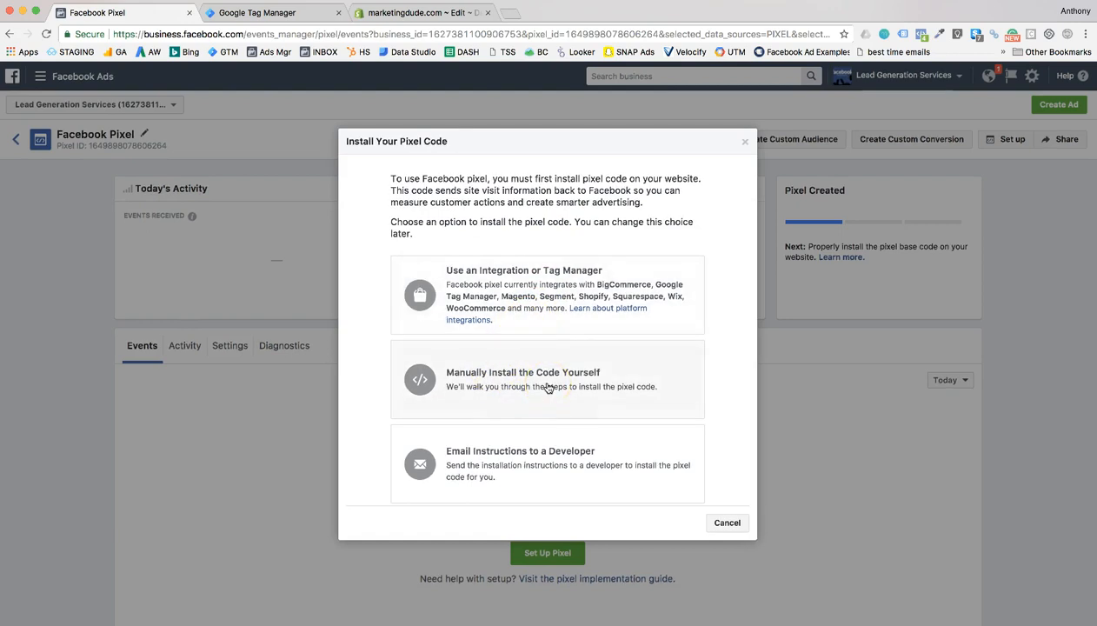
click(547, 379)
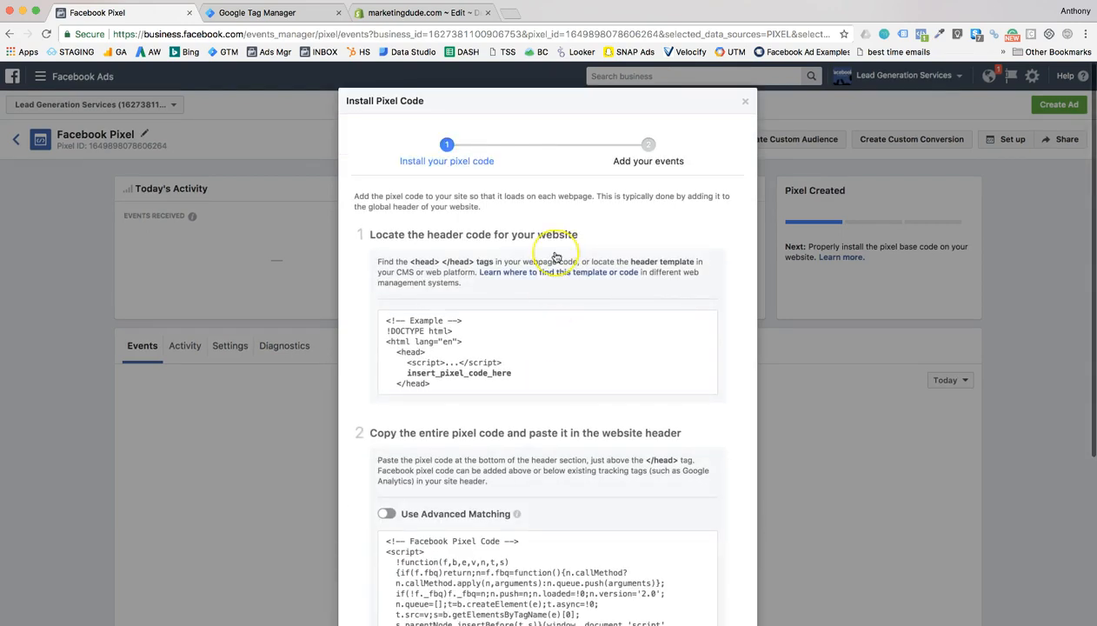
scroll(down, 3)
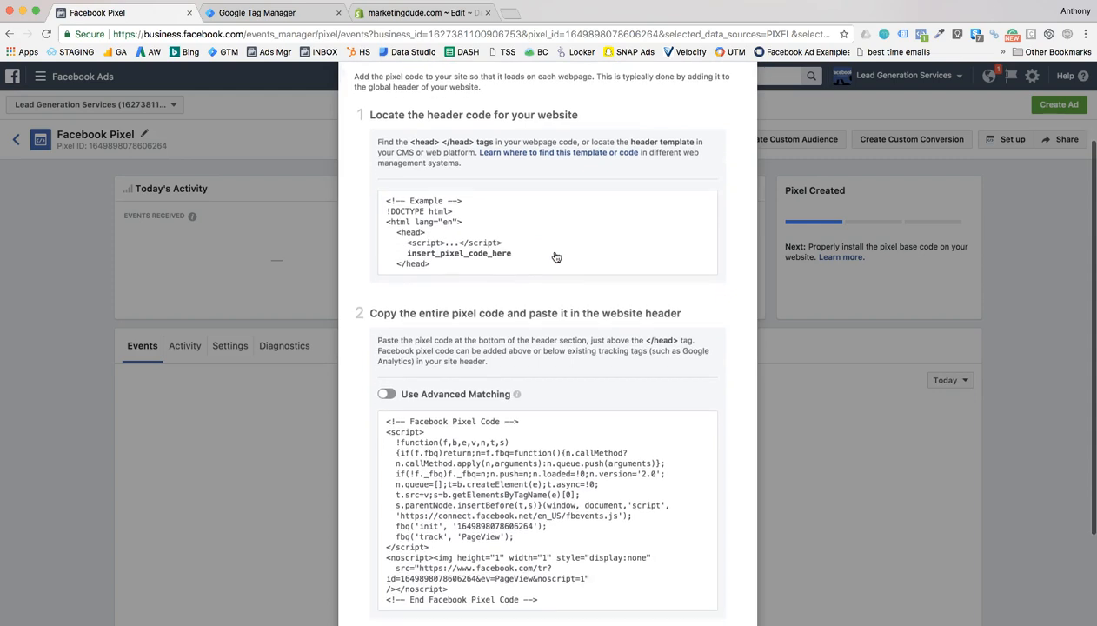
scroll(down, 3)
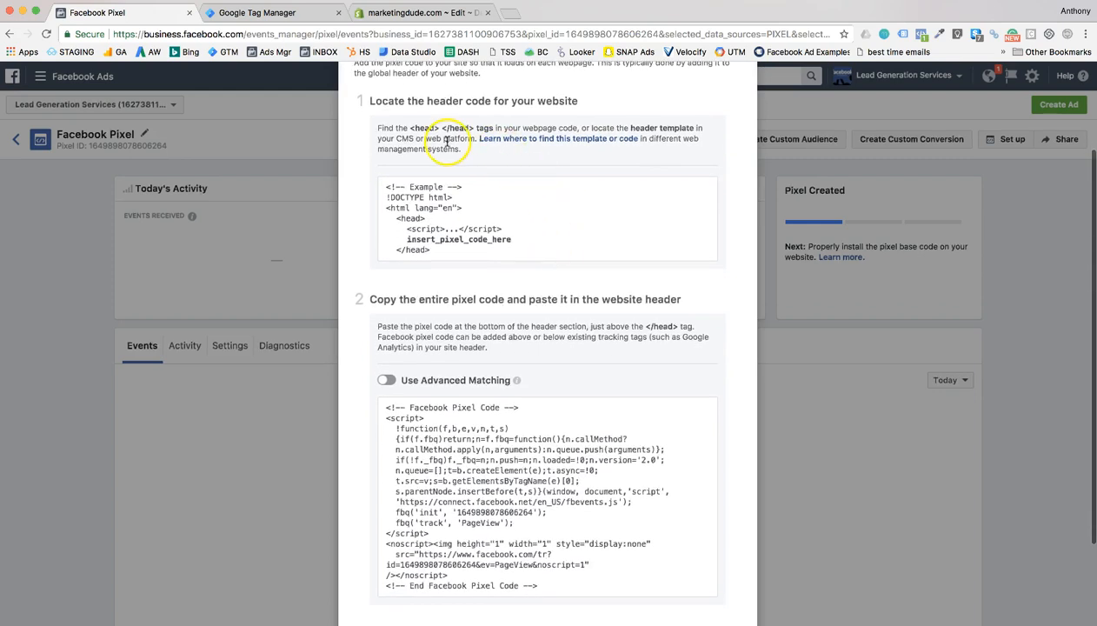
mouse_move(450, 171)
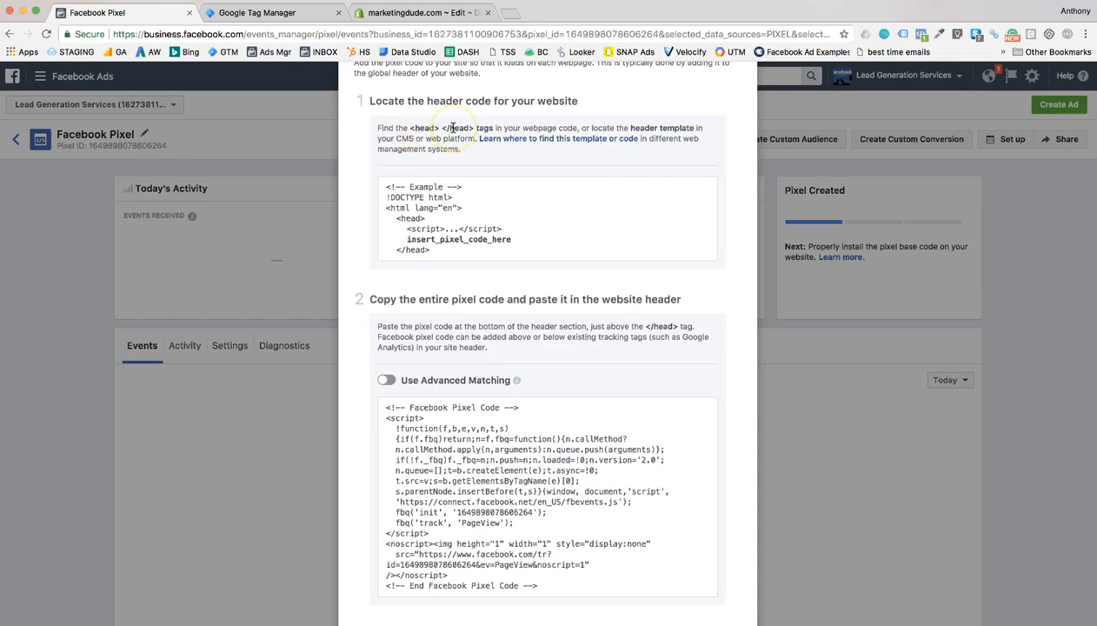
mouse_move(514, 257)
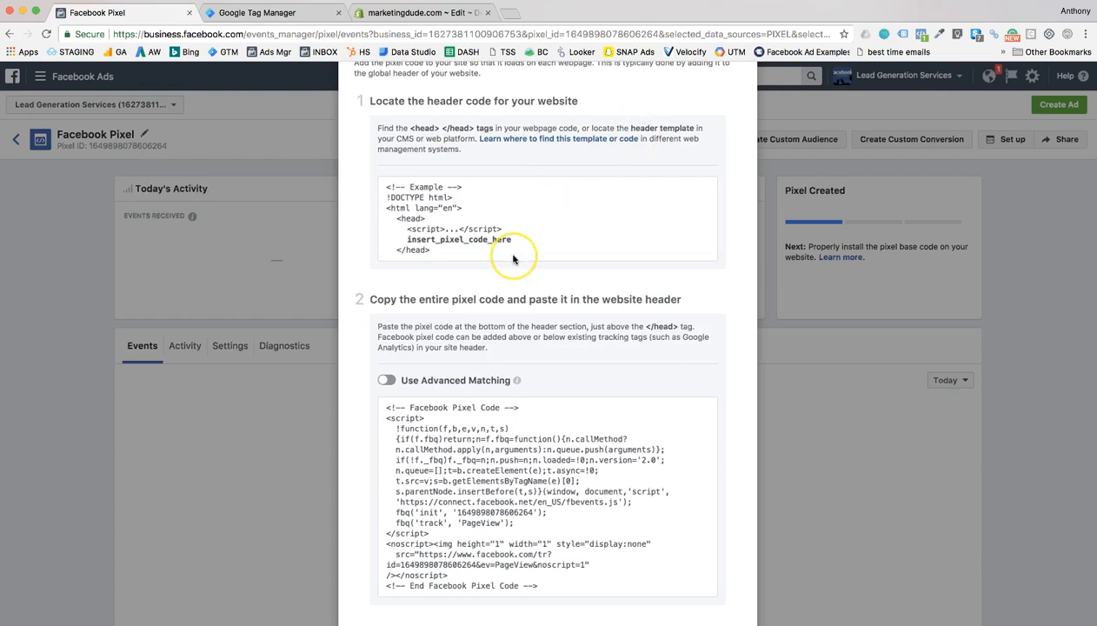
scroll(down, 3)
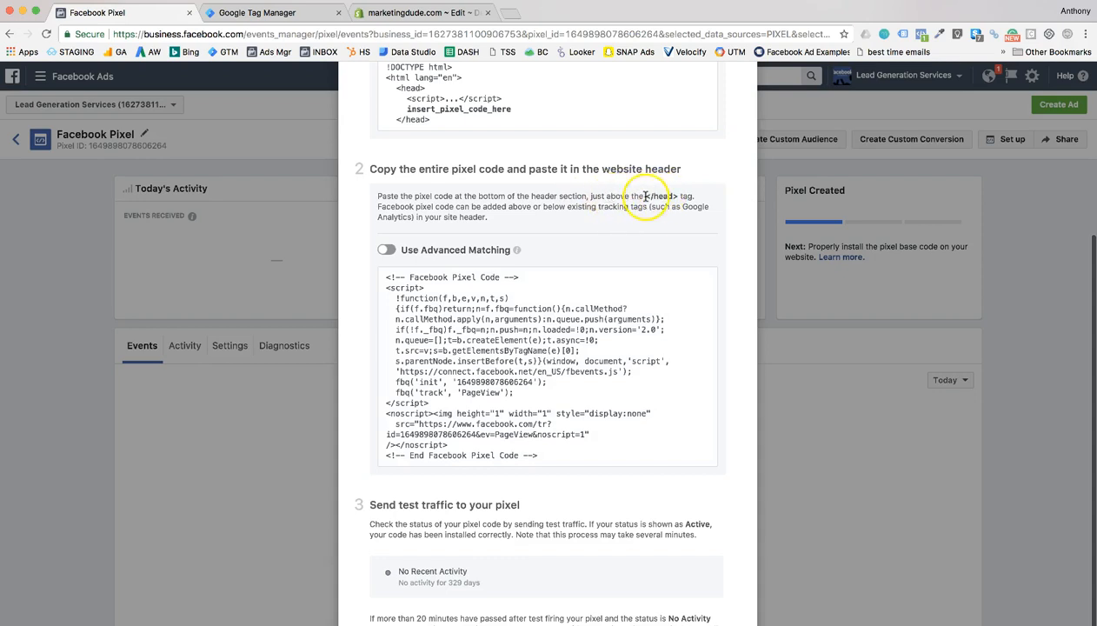
triple_click(556, 338)
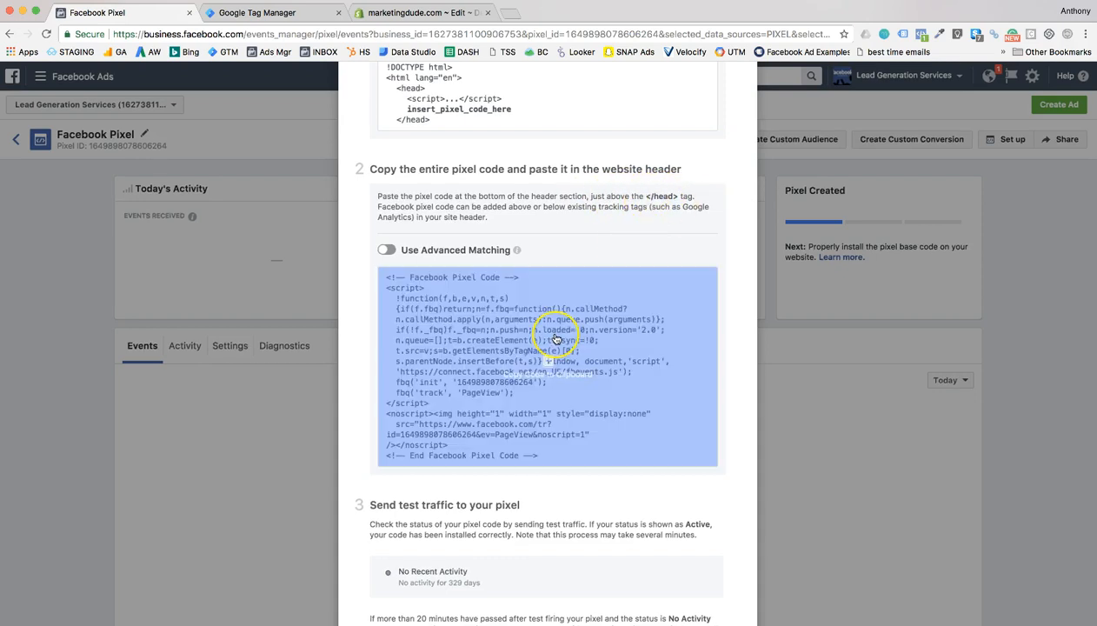
click(554, 337)
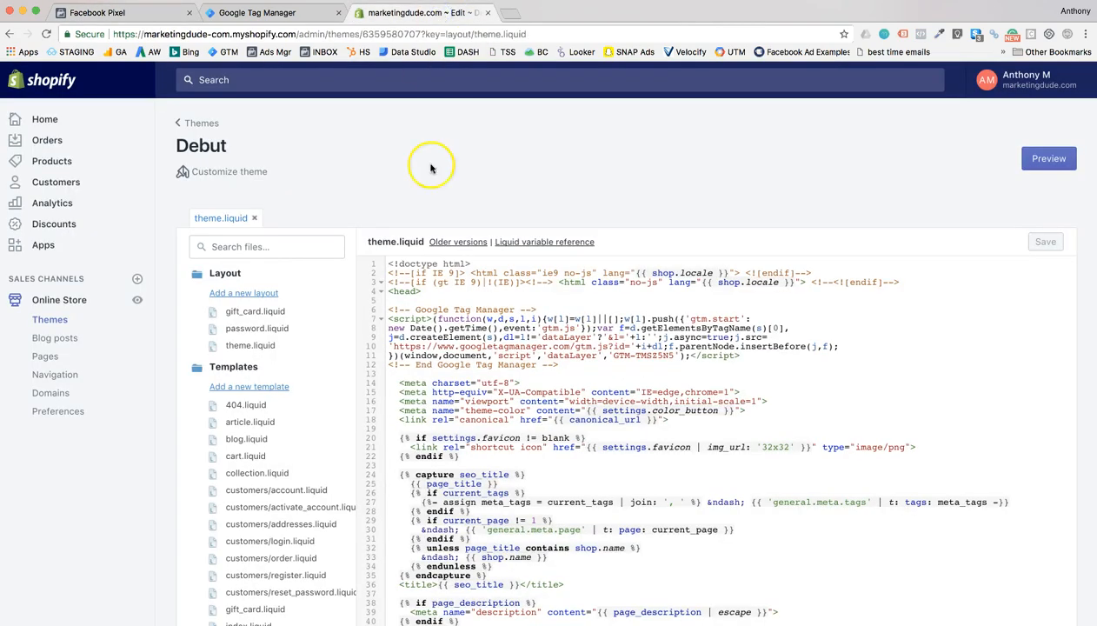
- Paste the pixel base code into theme.liquid just above the closing </head> tag
scroll(down, 3)
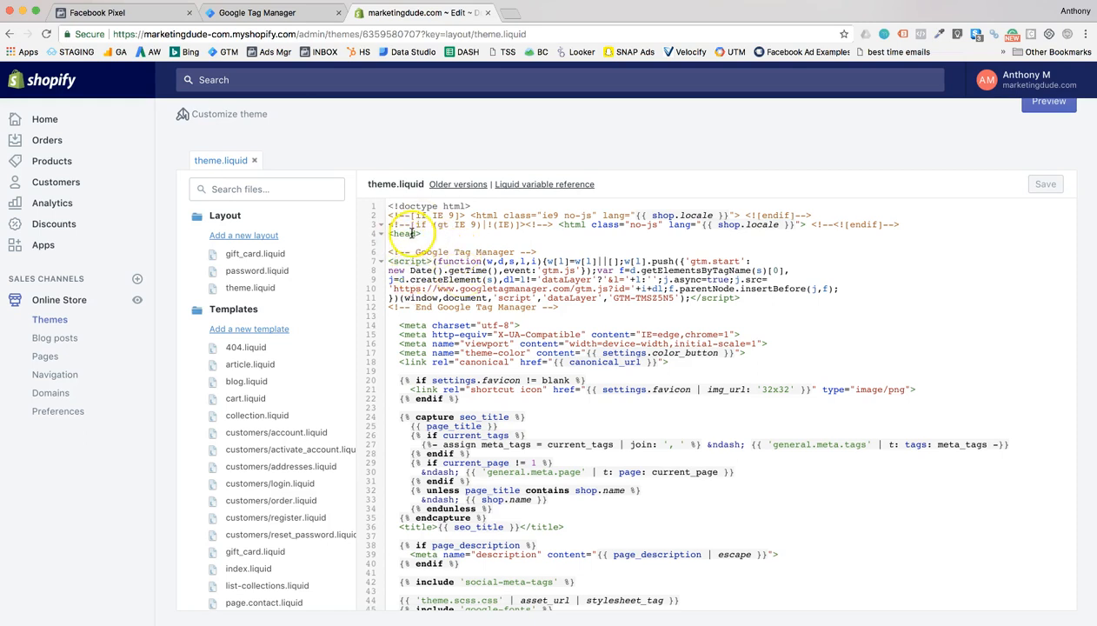
scroll(down, 3)
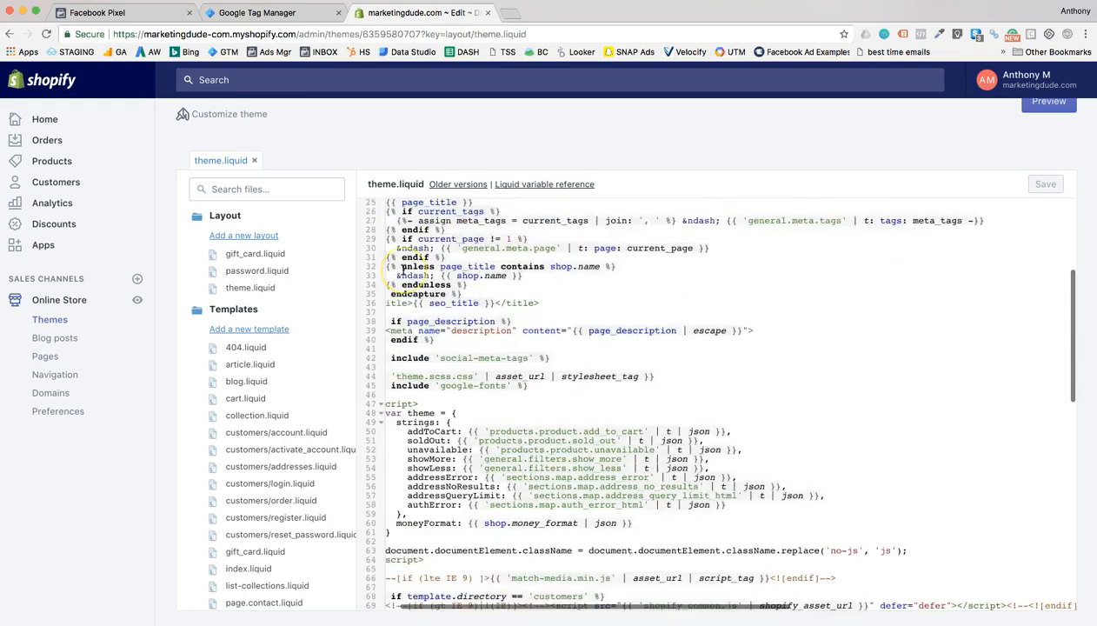
scroll(down, 3)
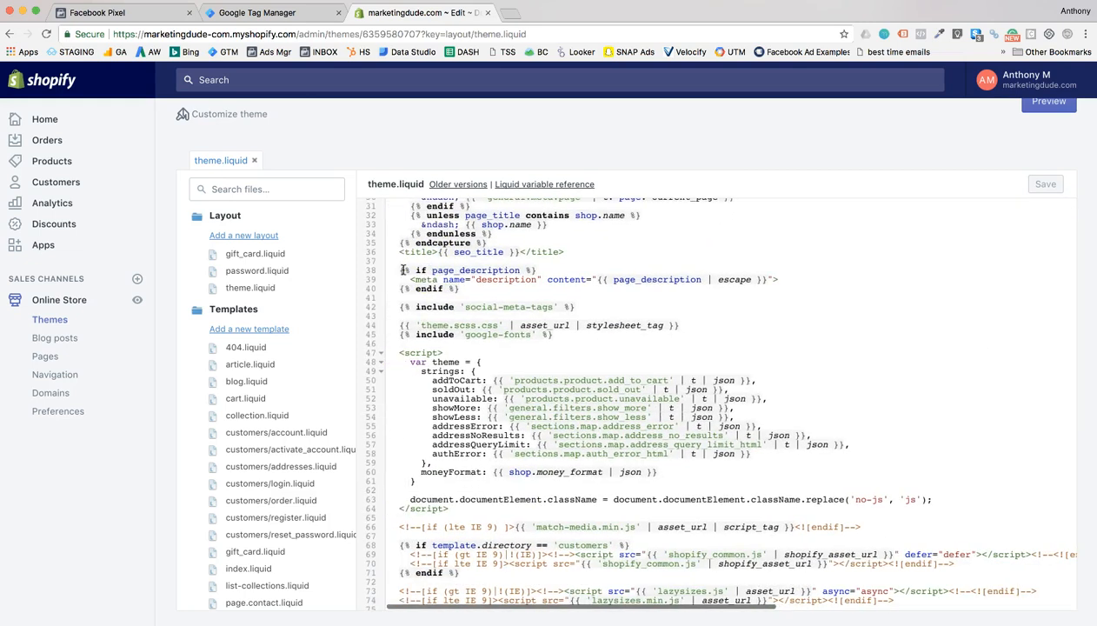
scroll(up, 3)
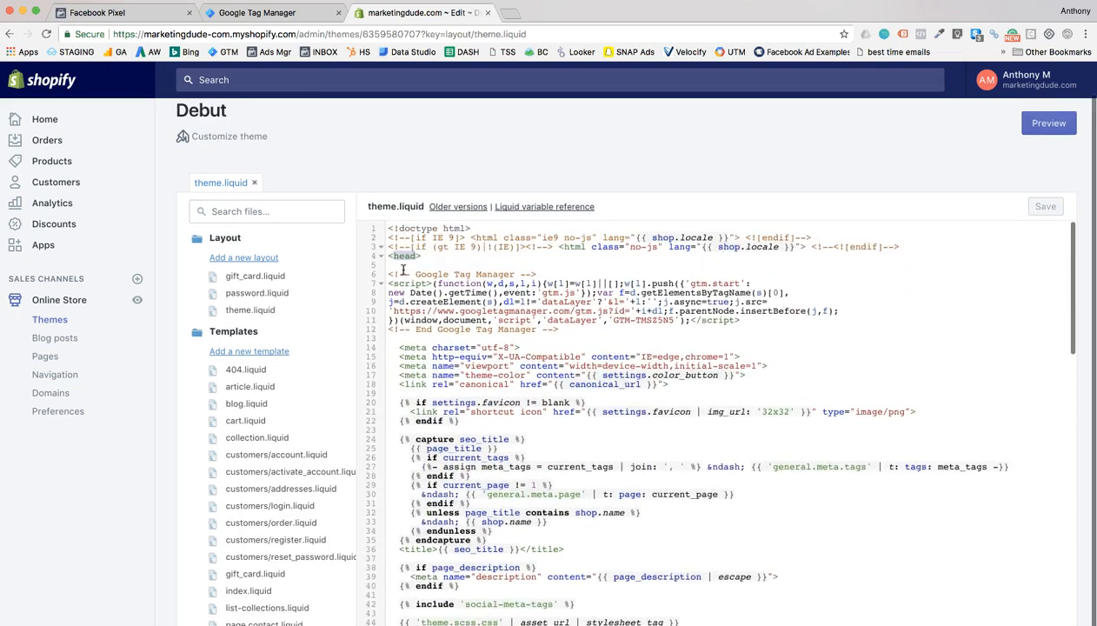
scroll(down, 3)
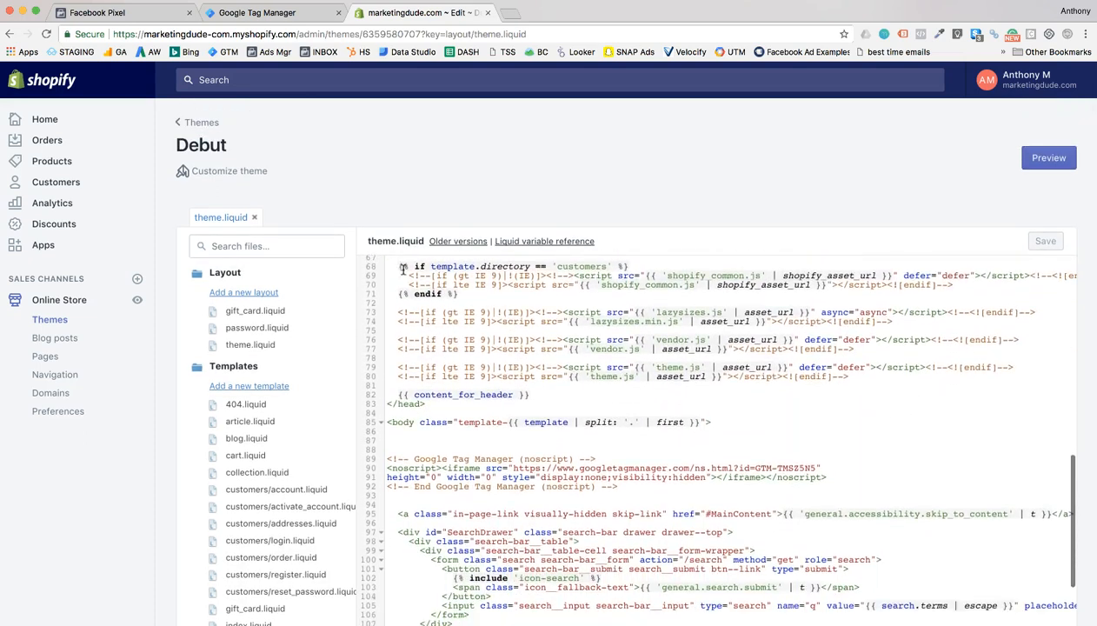
scroll(down, 3)
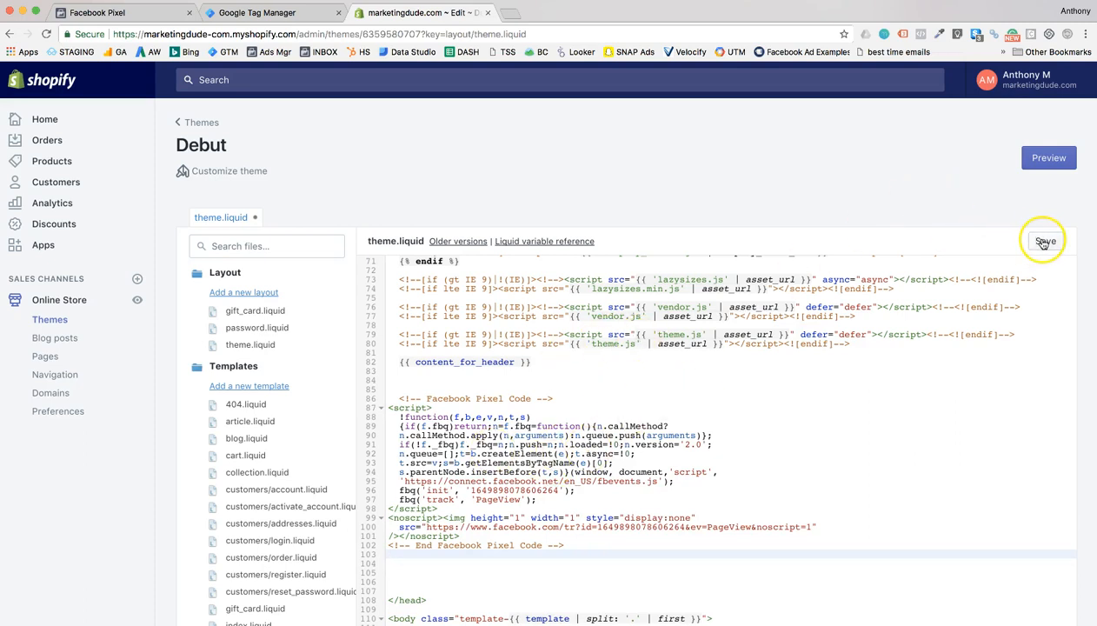
- Save the edited theme.liquid and close the Install Pixel Code dialog in Facebook
click(1044, 240)
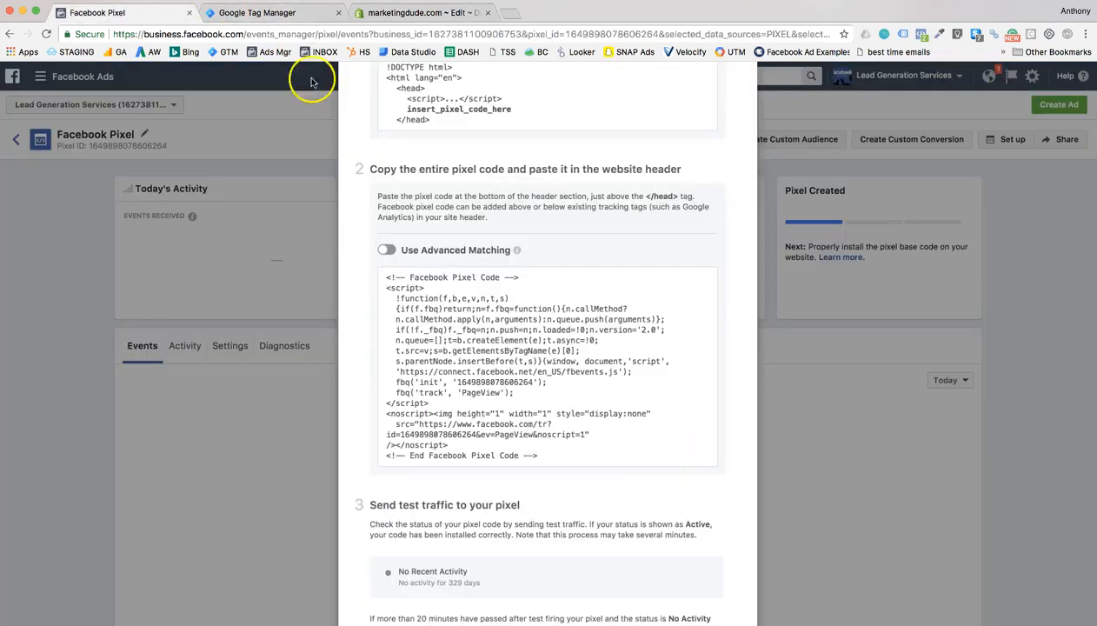
mouse_move(674, 247)
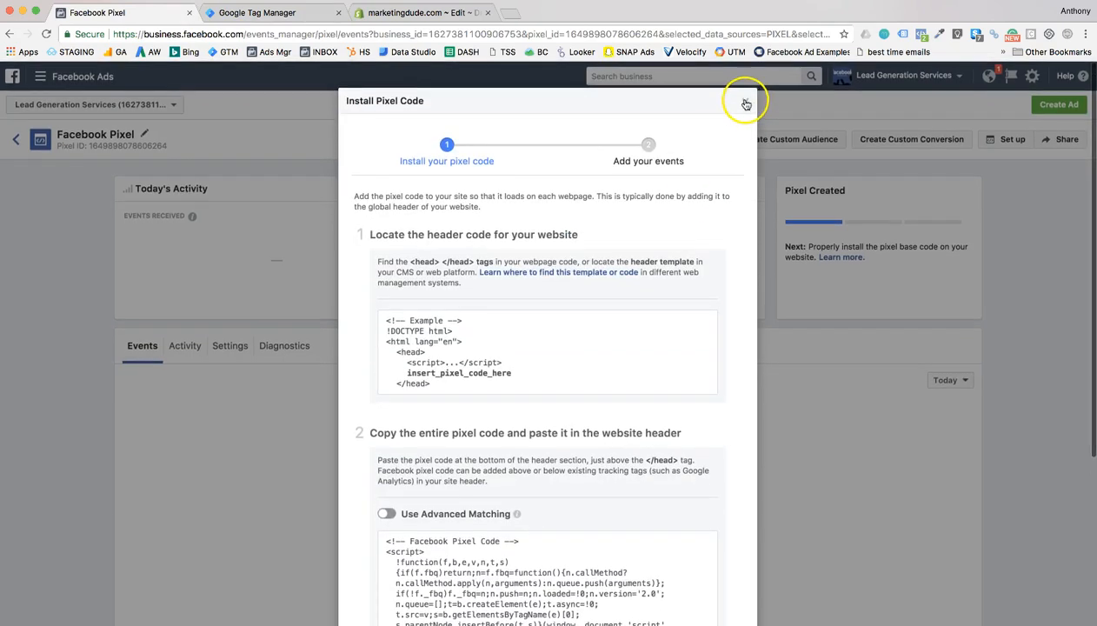
click(744, 104)
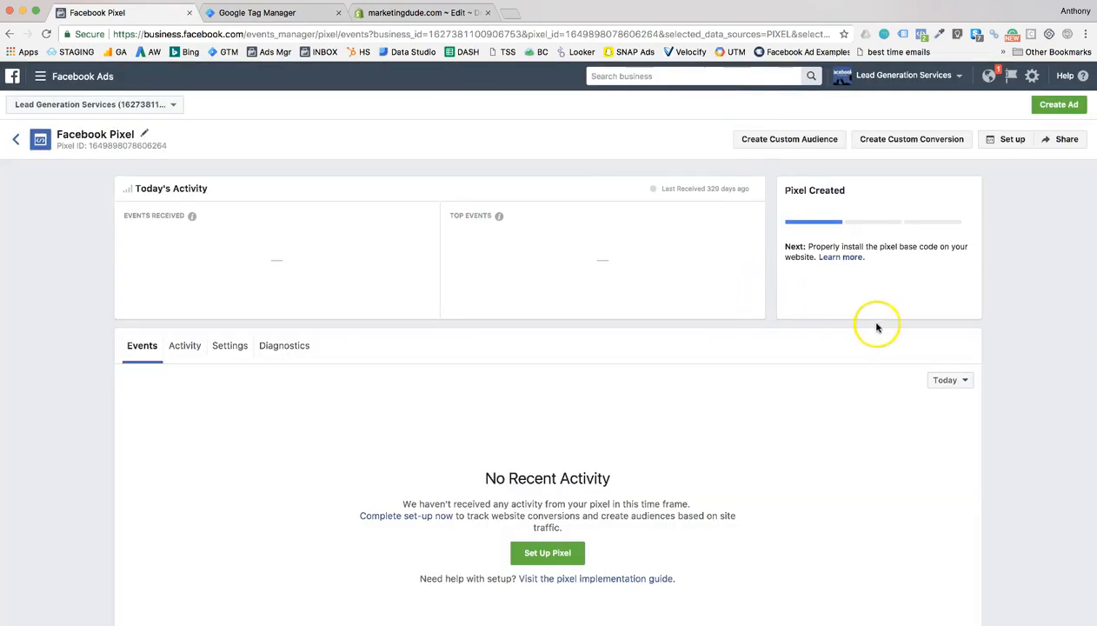
mouse_move(929, 281)
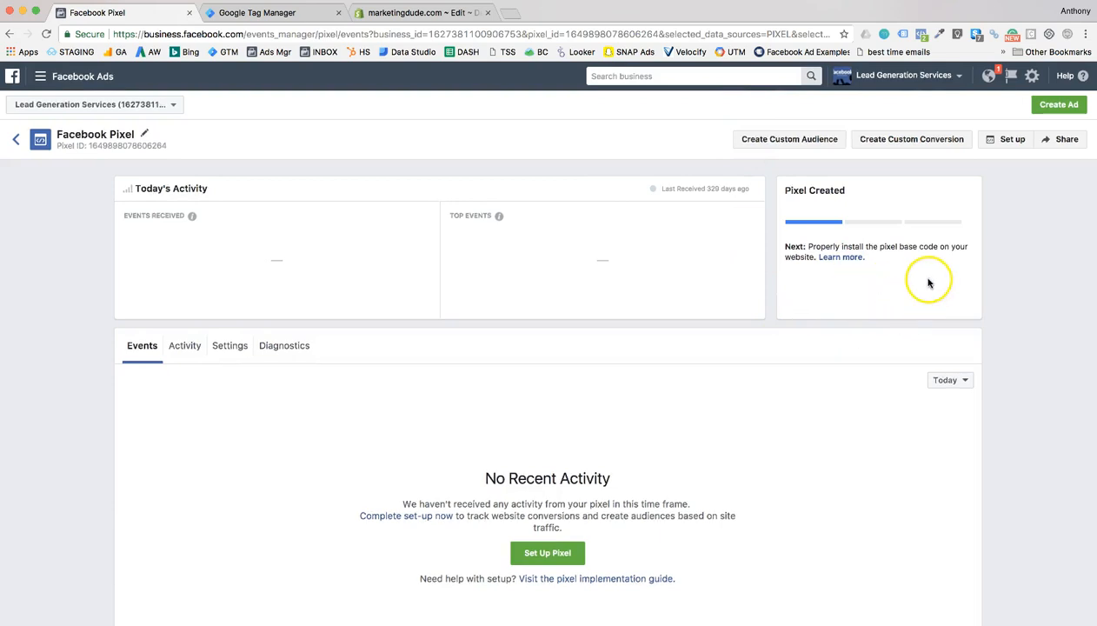
mouse_move(824, 292)
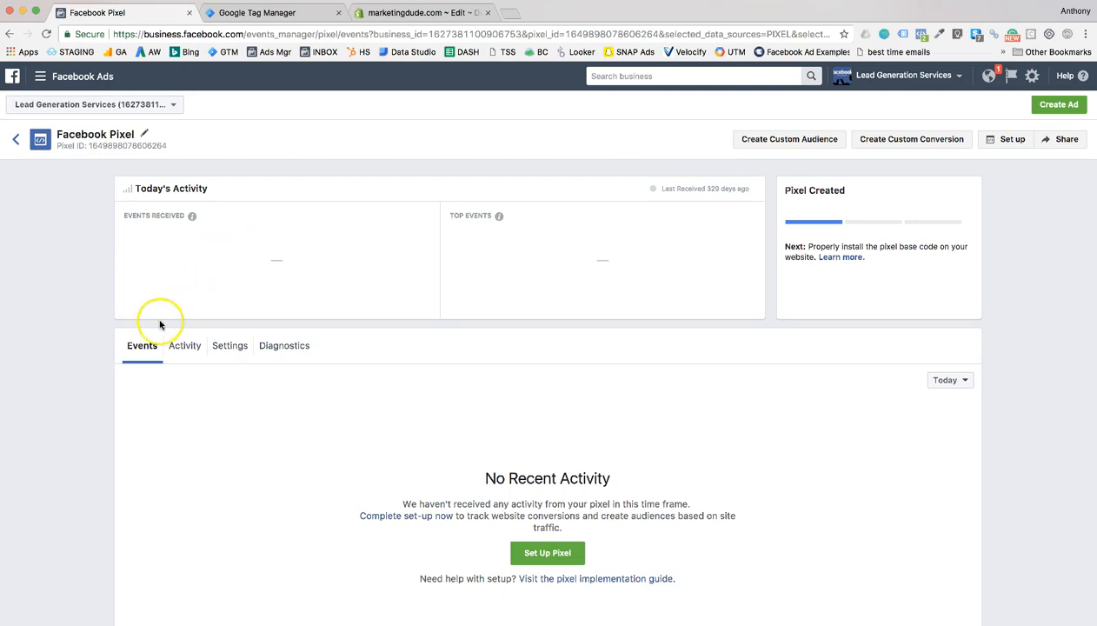
mouse_move(83, 378)
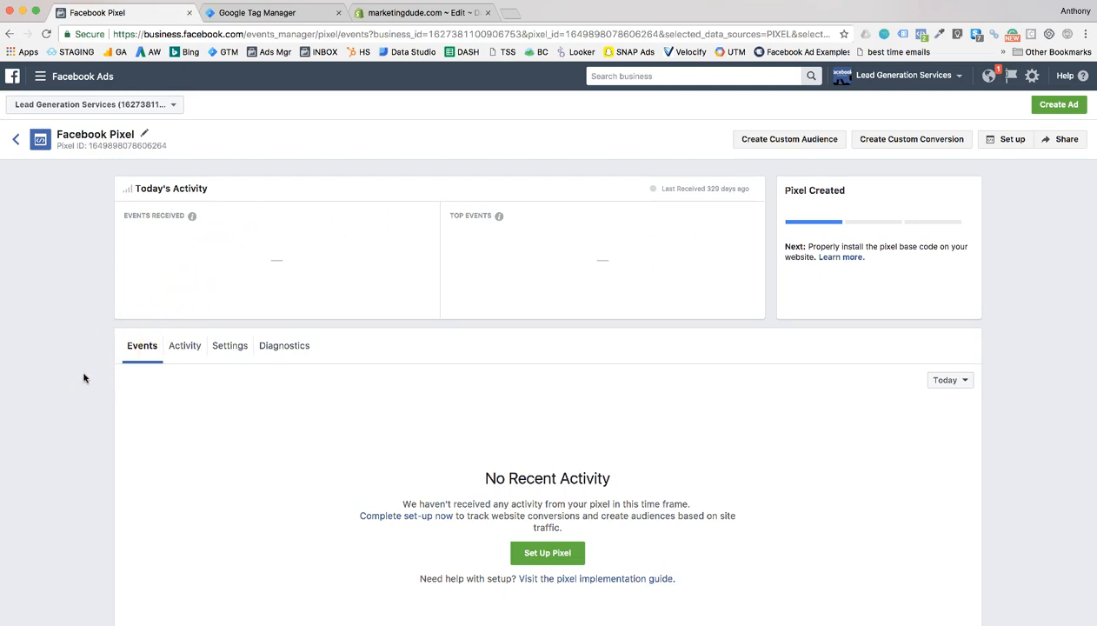